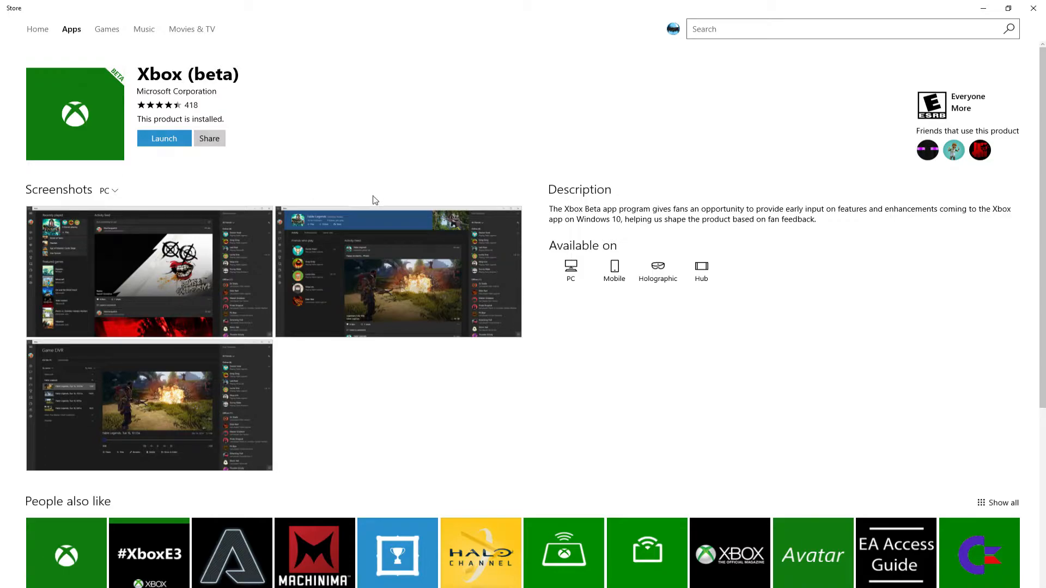
- Launch the installed Xbox (beta) app and show my own DEXB0T profile page
{"action": "scroll", "scroll_direction": "down", "scroll_amount": 3}
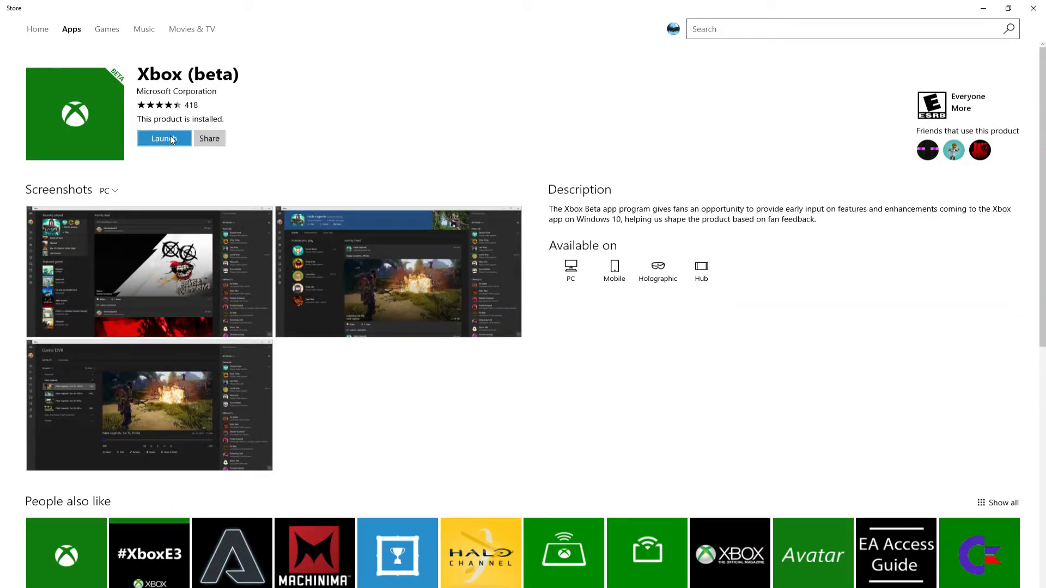
{"action": "left_click", "coordinate": [163, 138]}
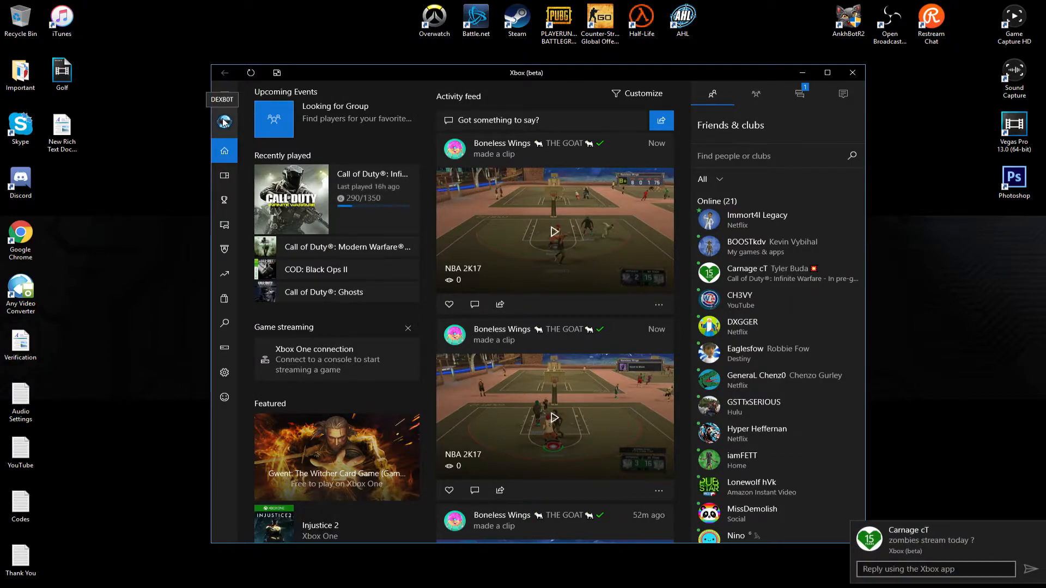
{"action": "left_click", "coordinate": [224, 122]}
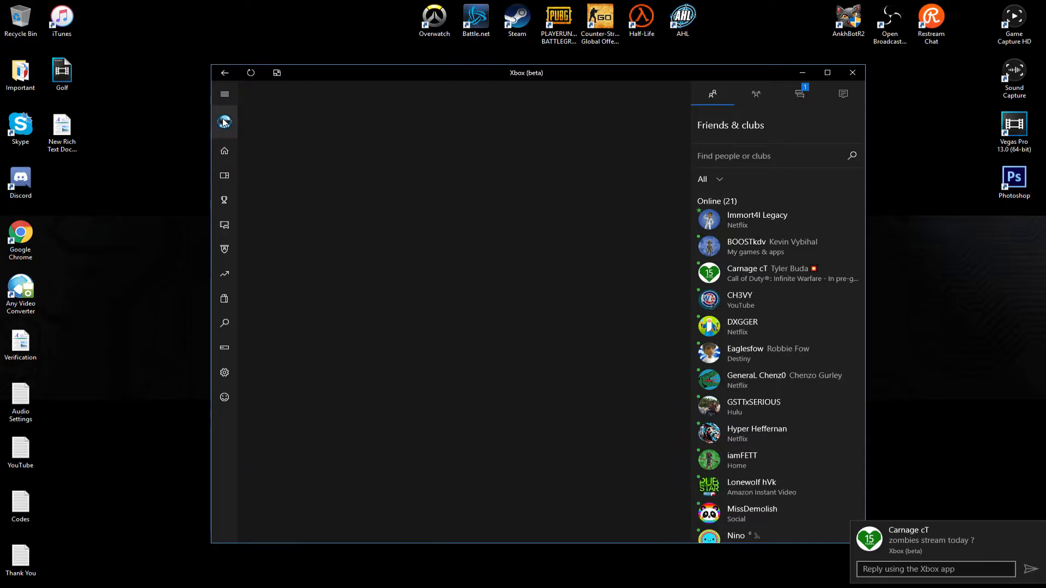
{"action": "left_click", "coordinate": [224, 122]}
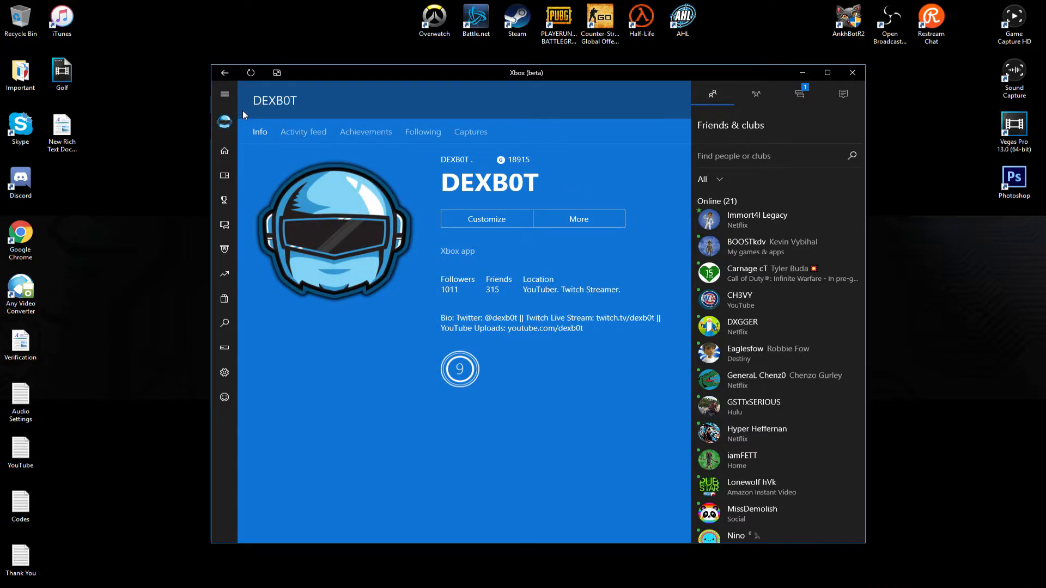
{"action": "mouse_move", "coordinate": [364, 182]}
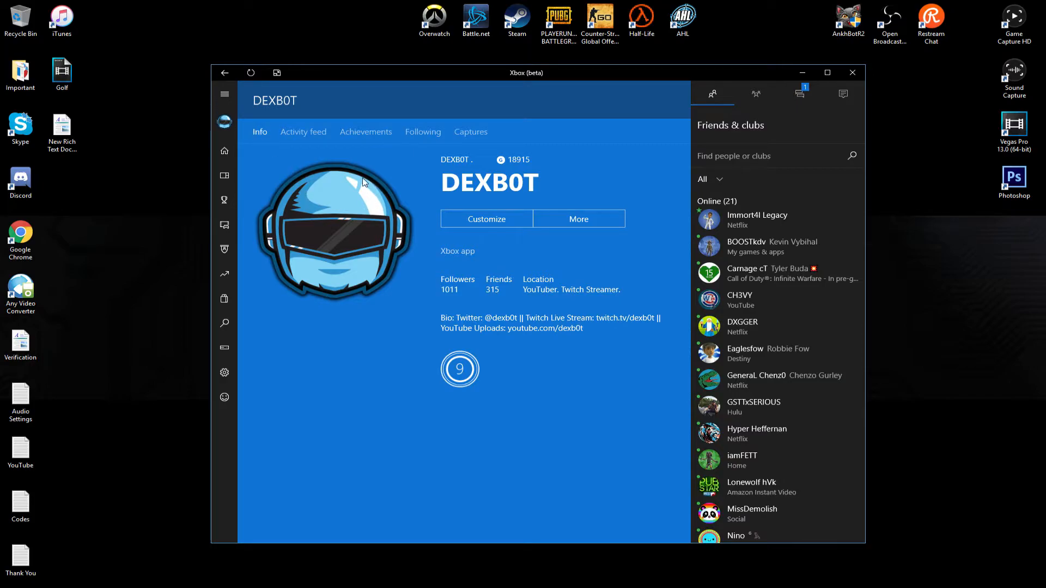
{"action": "mouse_move", "coordinate": [353, 183]}
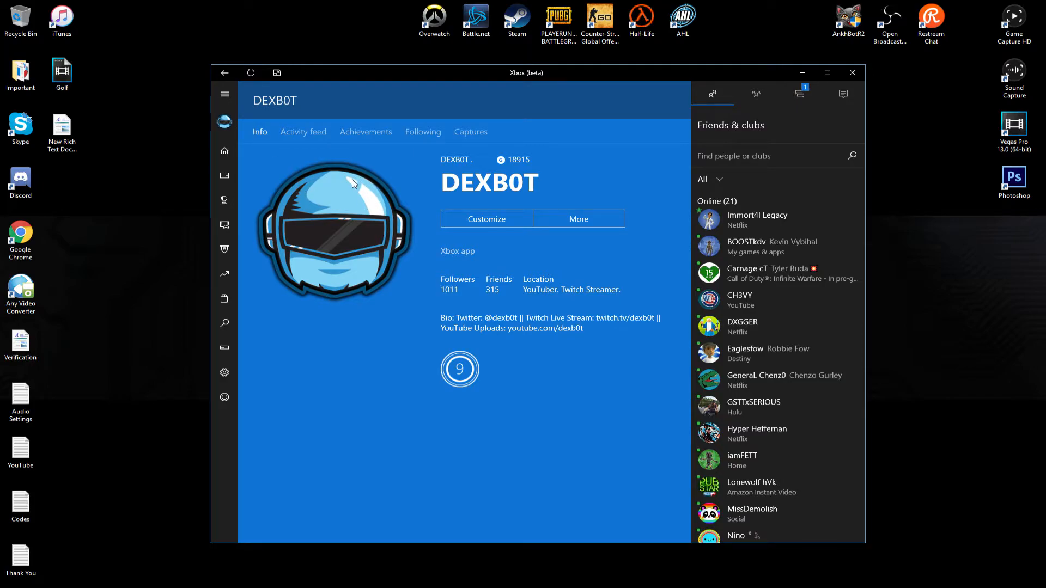
{"action": "mouse_move", "coordinate": [459, 223]}
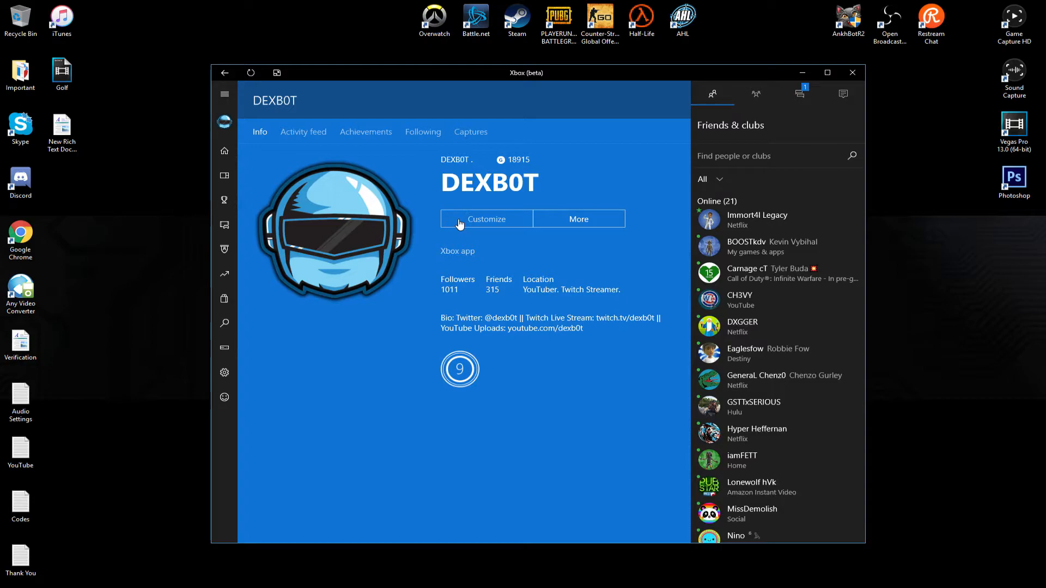
- Enter profile customization, browse custom gamerpic file picker, and back out without choosing
{"action": "left_click", "coordinate": [486, 219]}
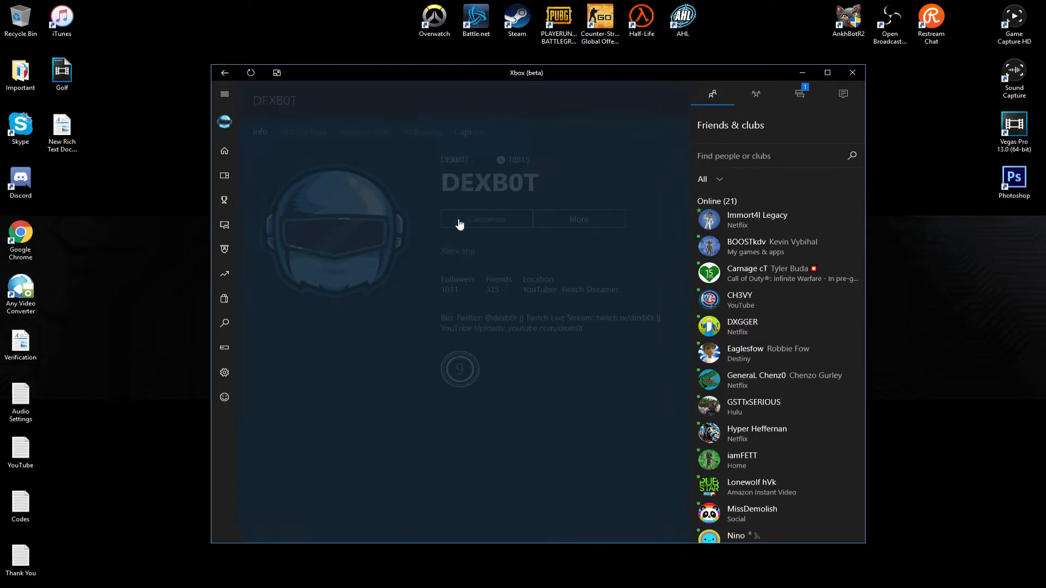
{"action": "left_click", "coordinate": [486, 219]}
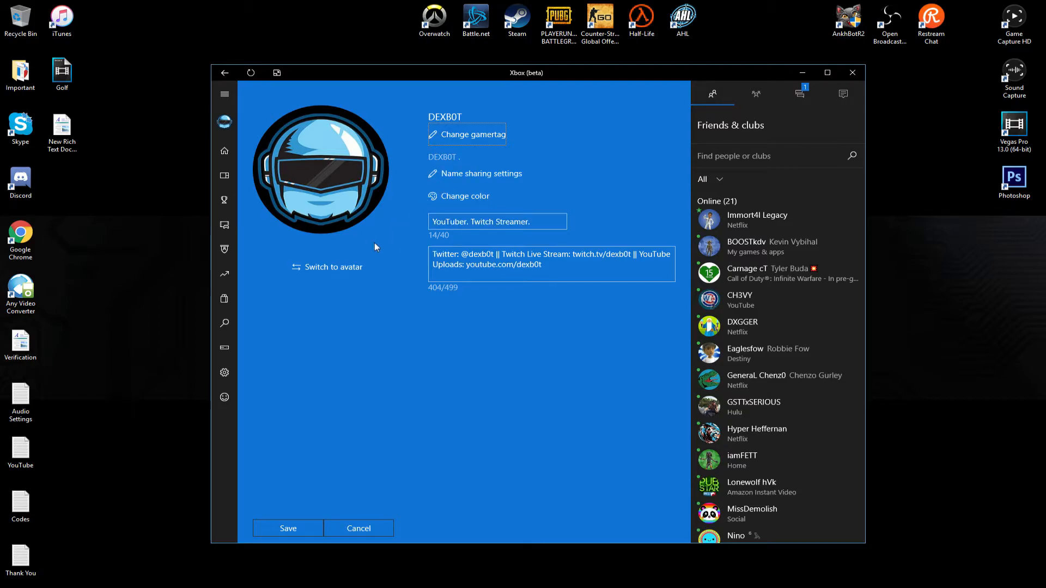
{"action": "left_click", "coordinate": [319, 170]}
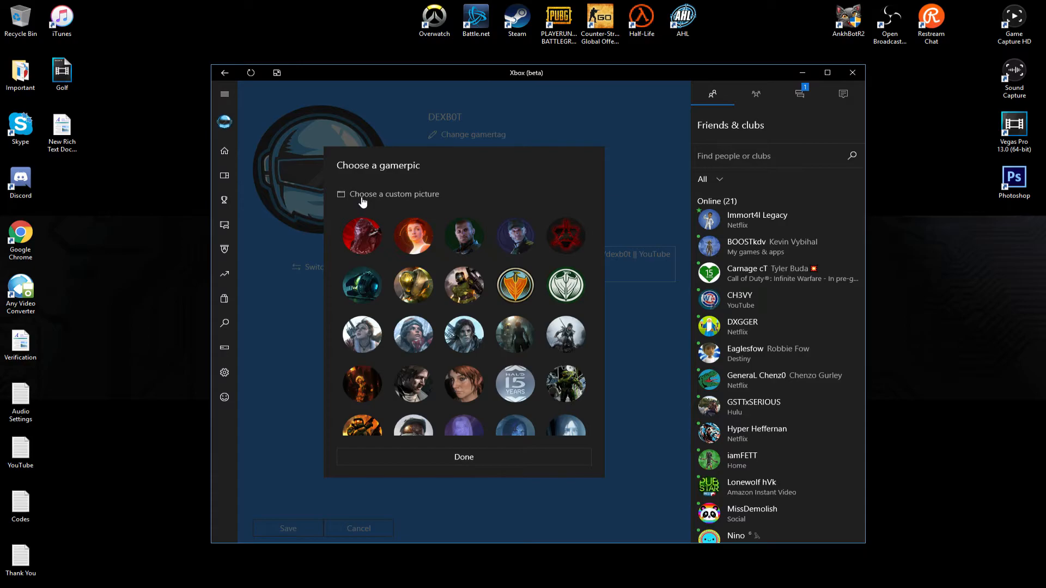
{"action": "left_click", "coordinate": [394, 194]}
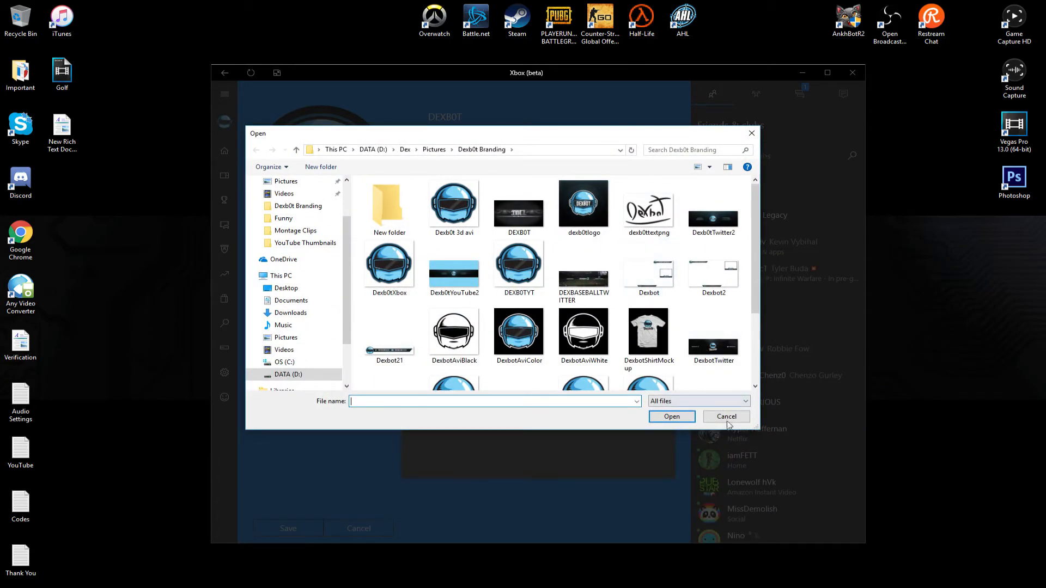
{"action": "left_click", "coordinate": [726, 416]}
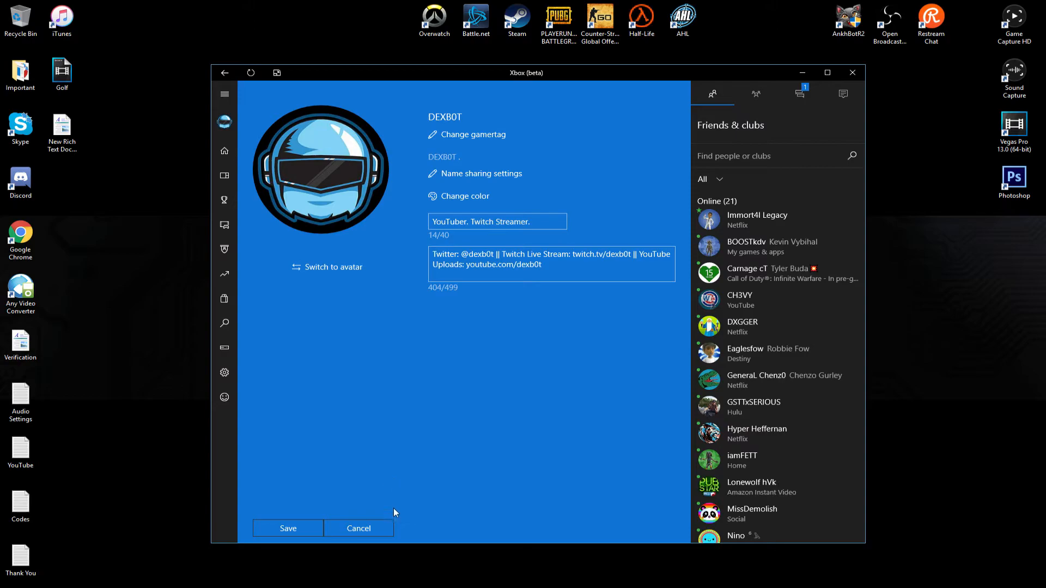
- Cancel profile edits and refresh the home activity feed
{"action": "left_click", "coordinate": [288, 527]}
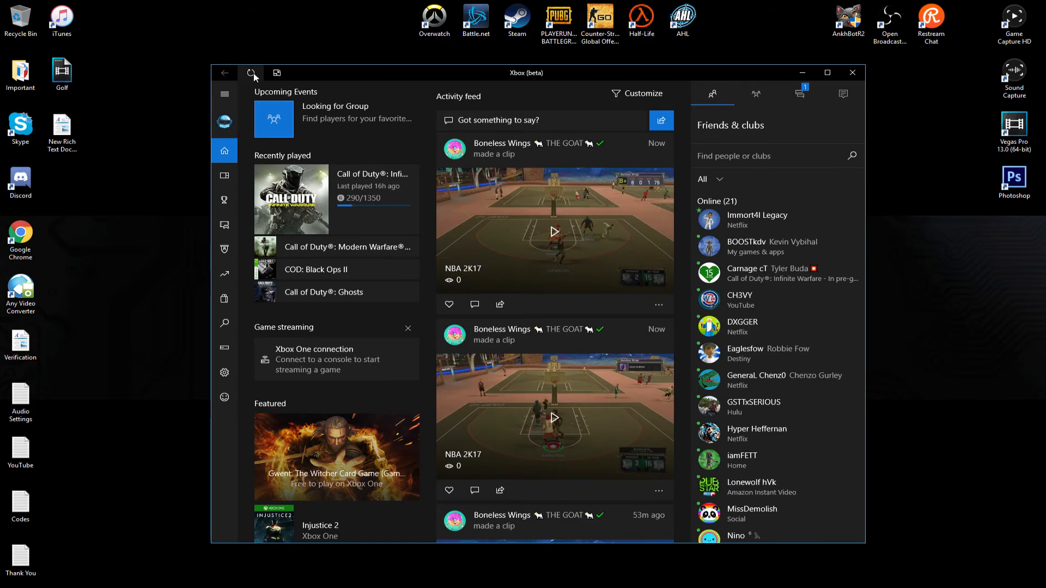
{"action": "left_click", "coordinate": [252, 73]}
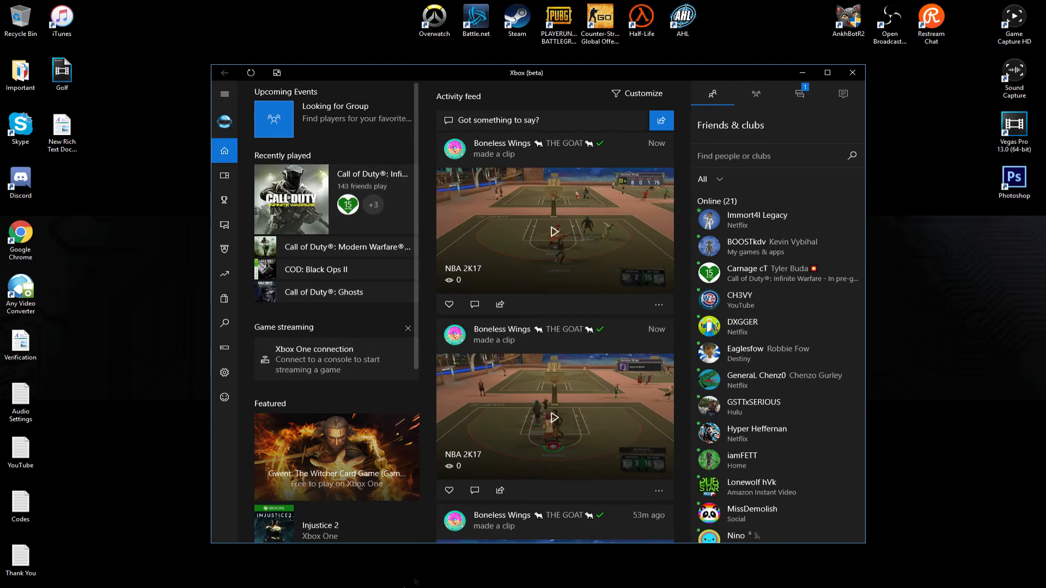